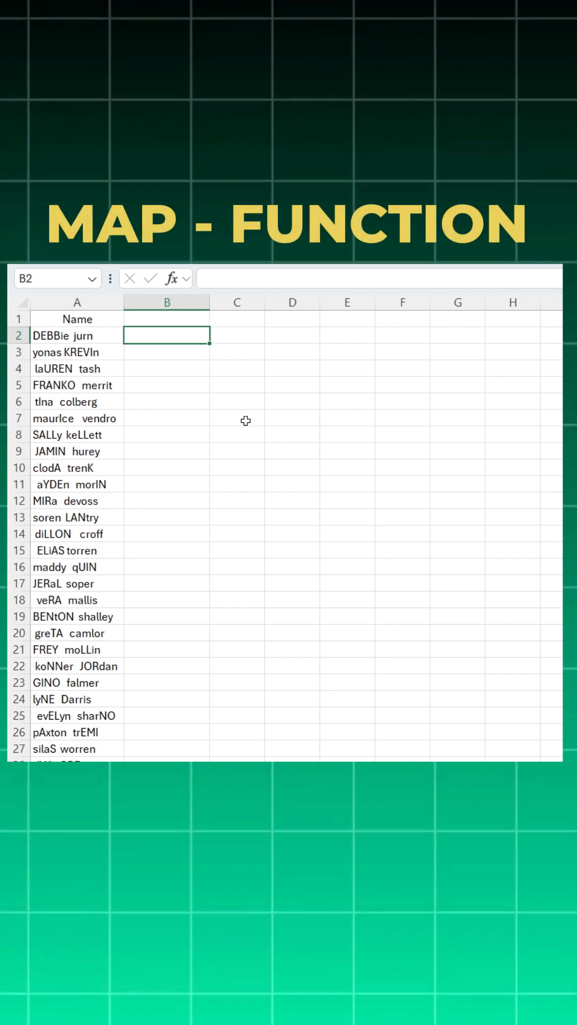
Step: Enter =TRIM(PROPER(A2)) in B2 as the cleaning formula for the messy column A names
left_click(76, 320)
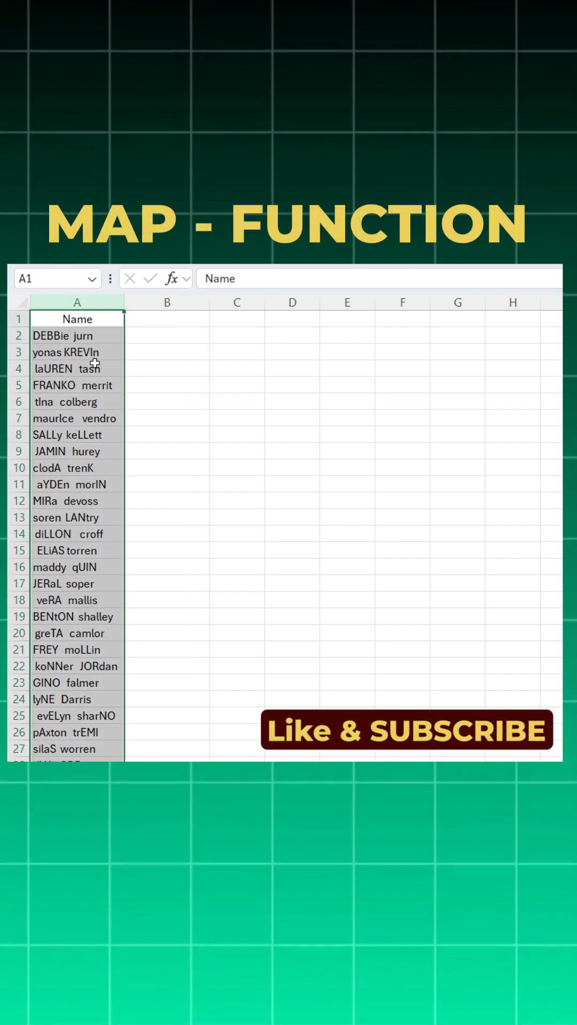
left_click(166, 335)
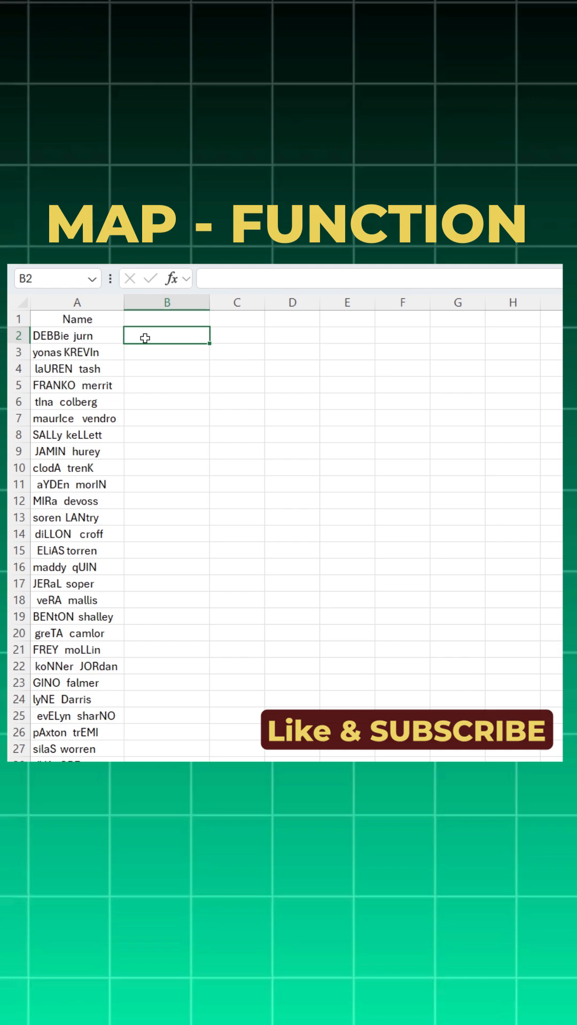
type("=tr")
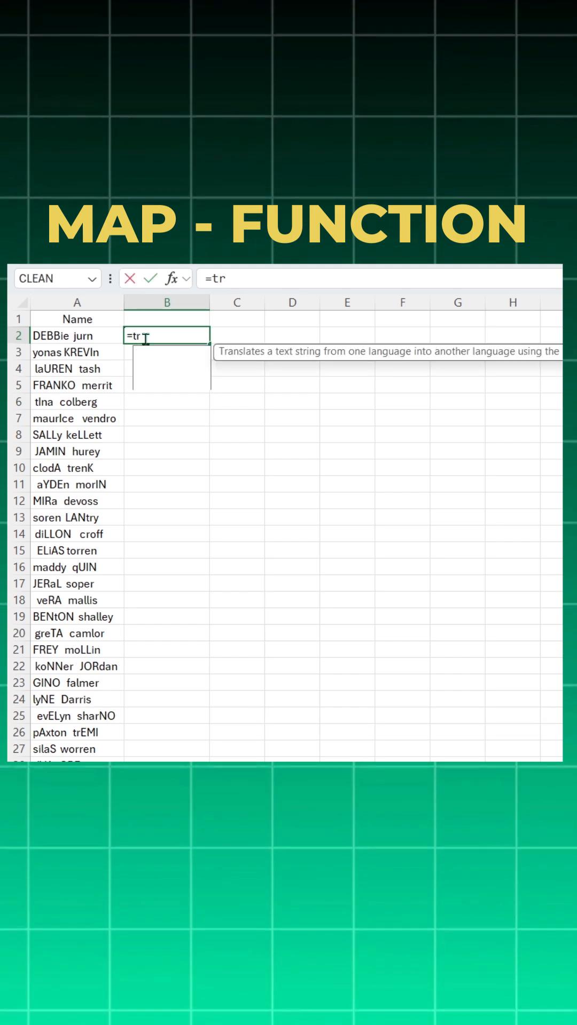
type("IM(")
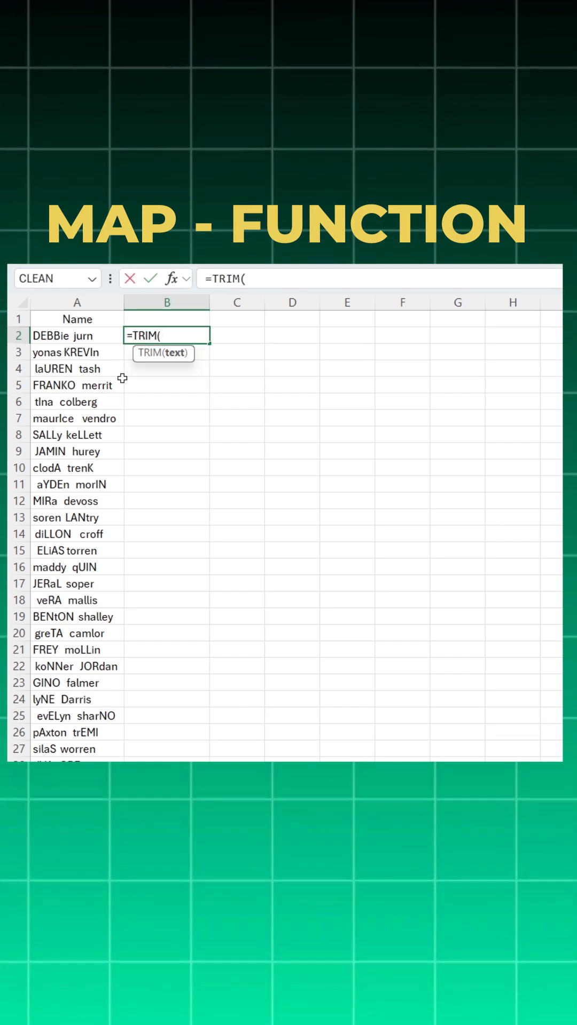
type("PROPER(")
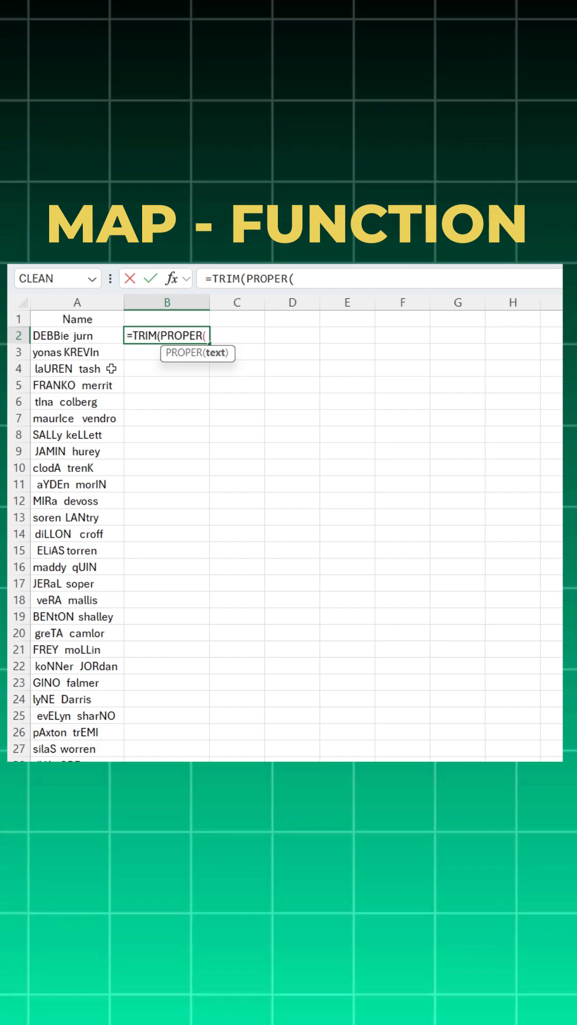
key("Return")
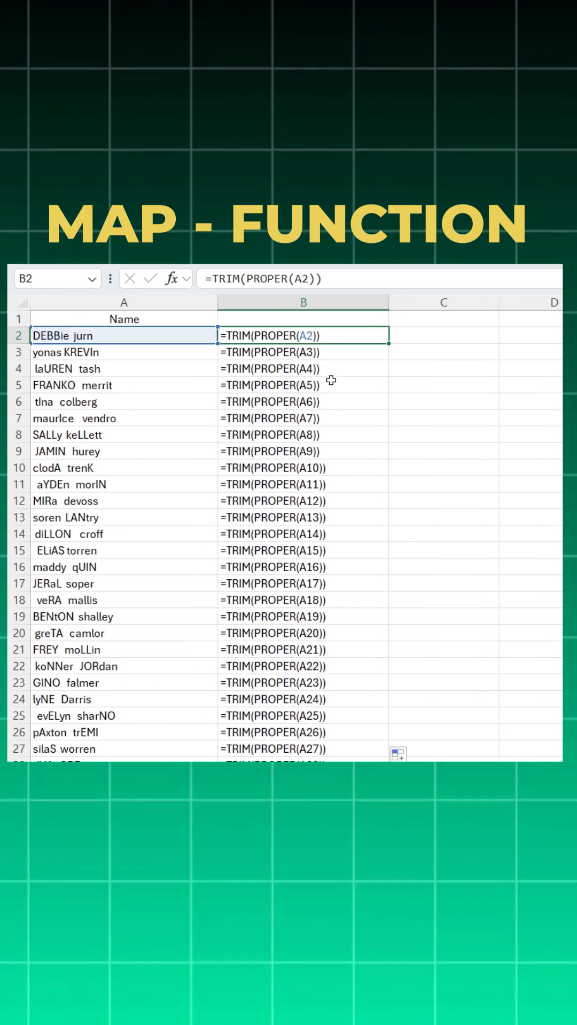
mouse_move(344, 490)
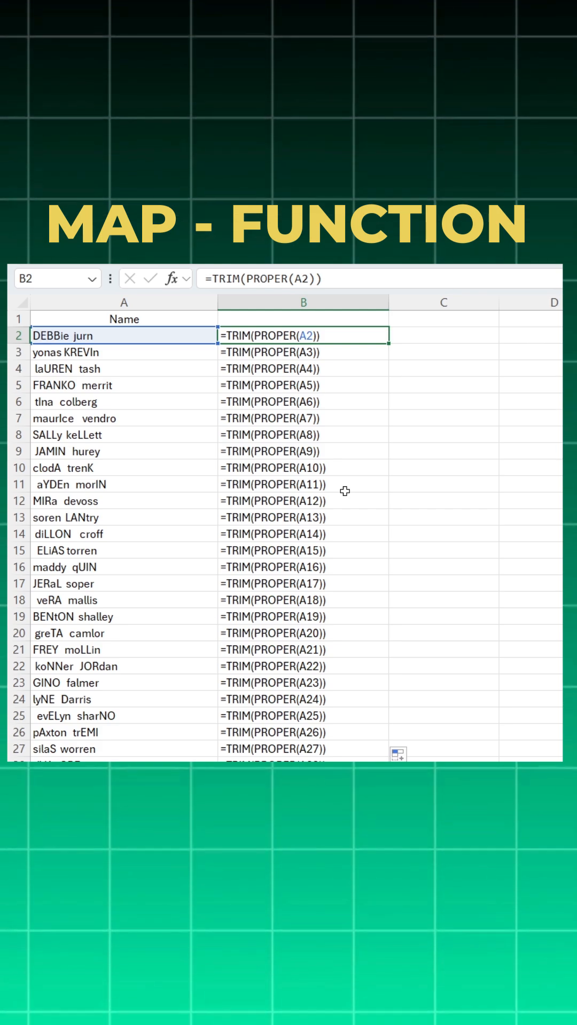
Step: Start =MAP( in B2 with the name range A2:A197 as its array, followed by a comma
type("=ma")
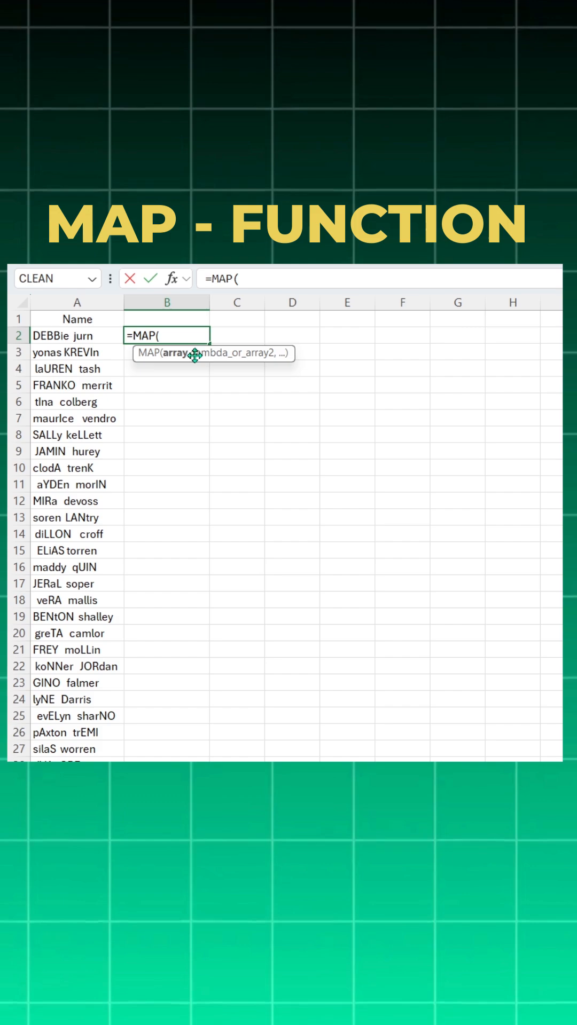
mouse_move(185, 402)
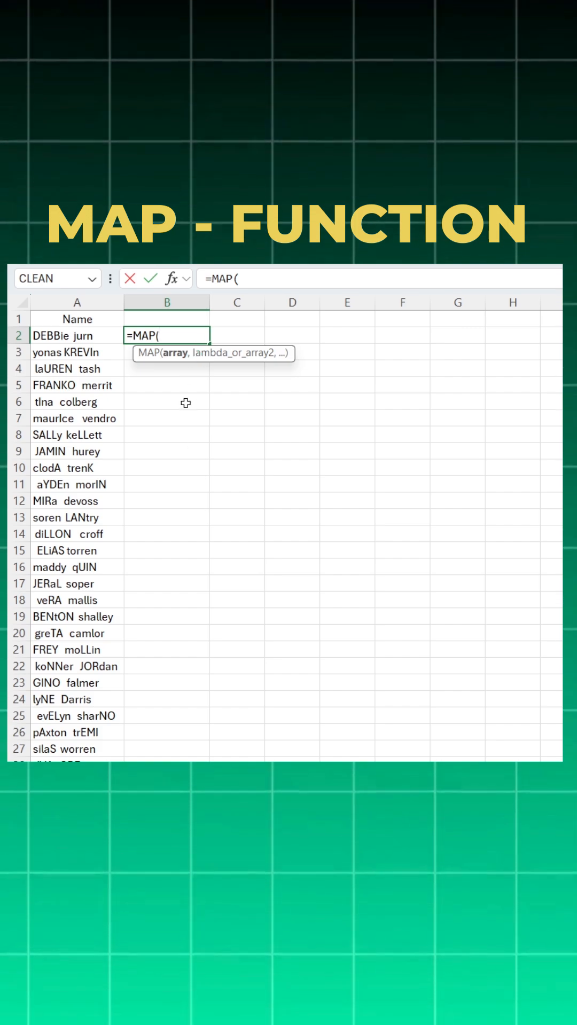
mouse_move(178, 361)
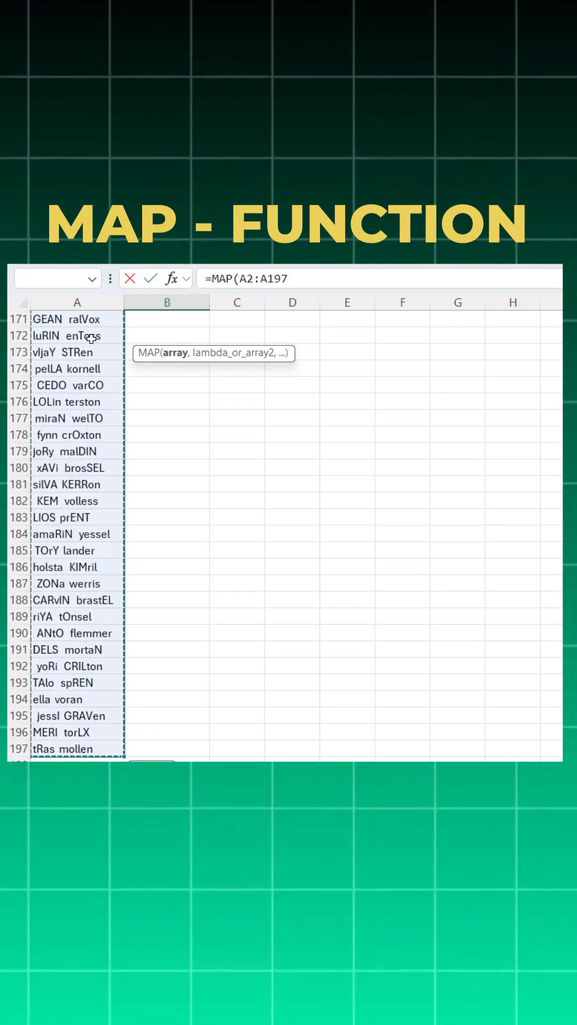
type(",")
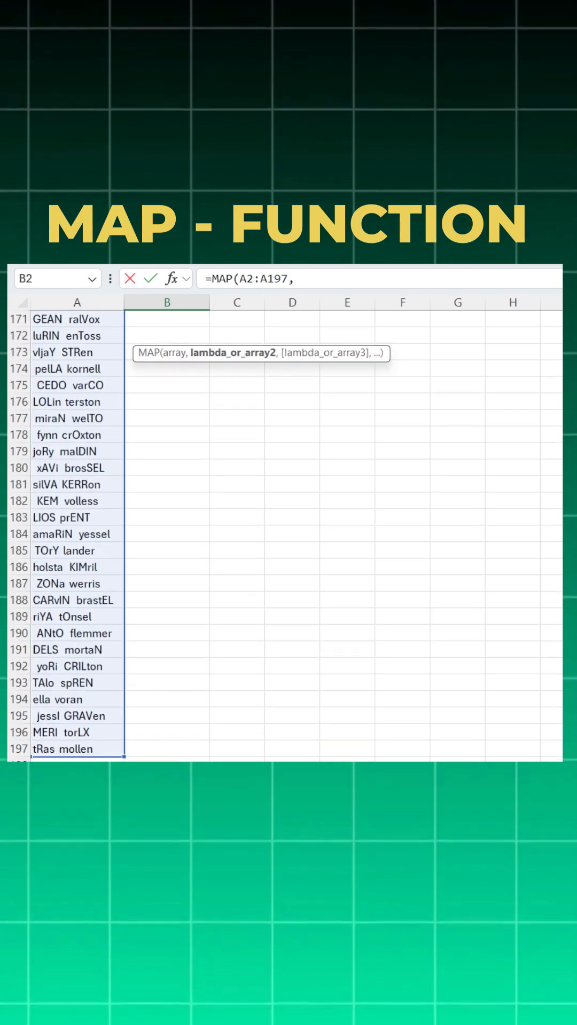
scroll("up", 3)
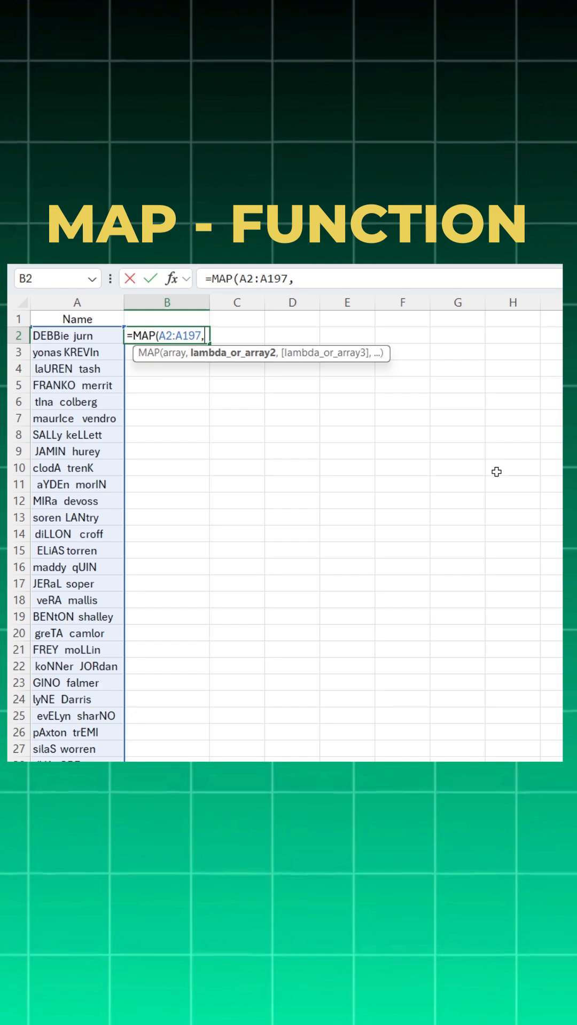
Step: Add LAMBDA(wrongname, and begin TRIM(PROPER( as the per-name calculation
type("lamb")
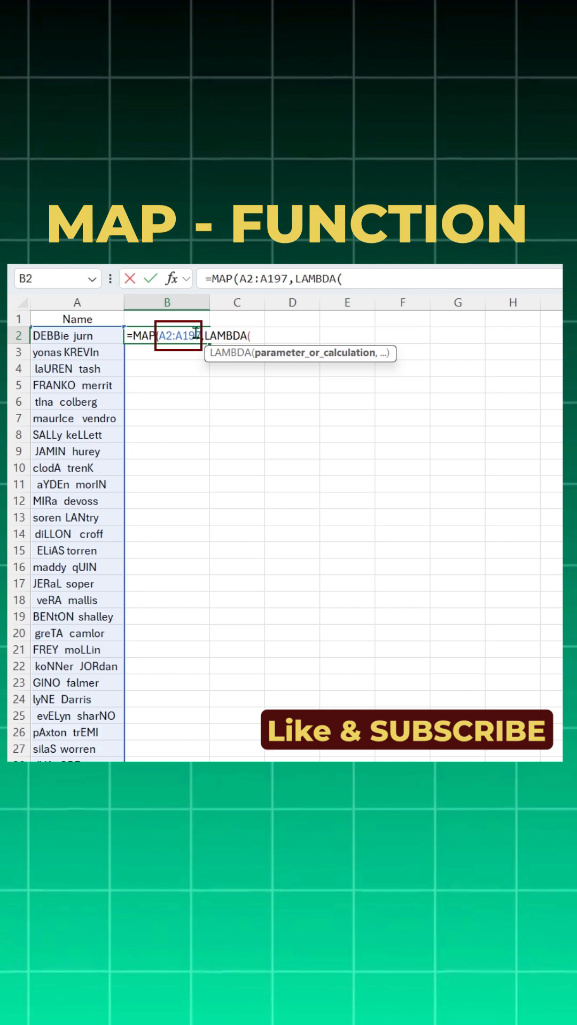
type("wron")
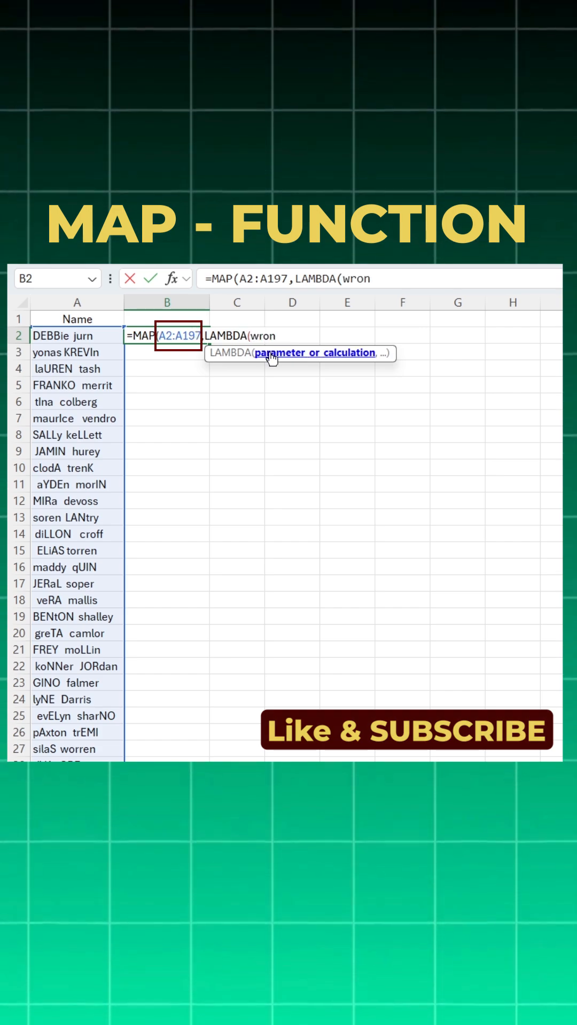
type("name,")
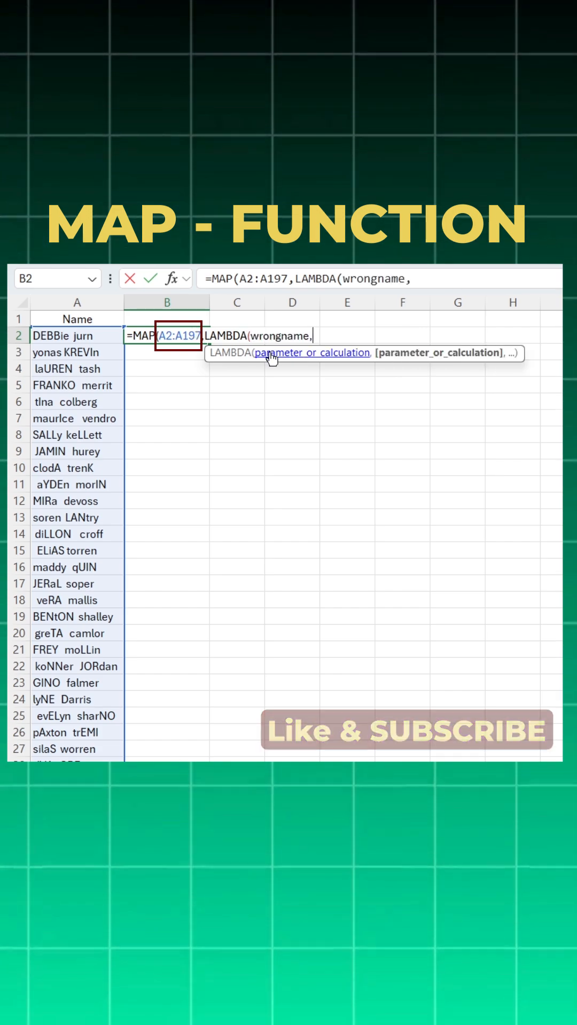
type("tri")
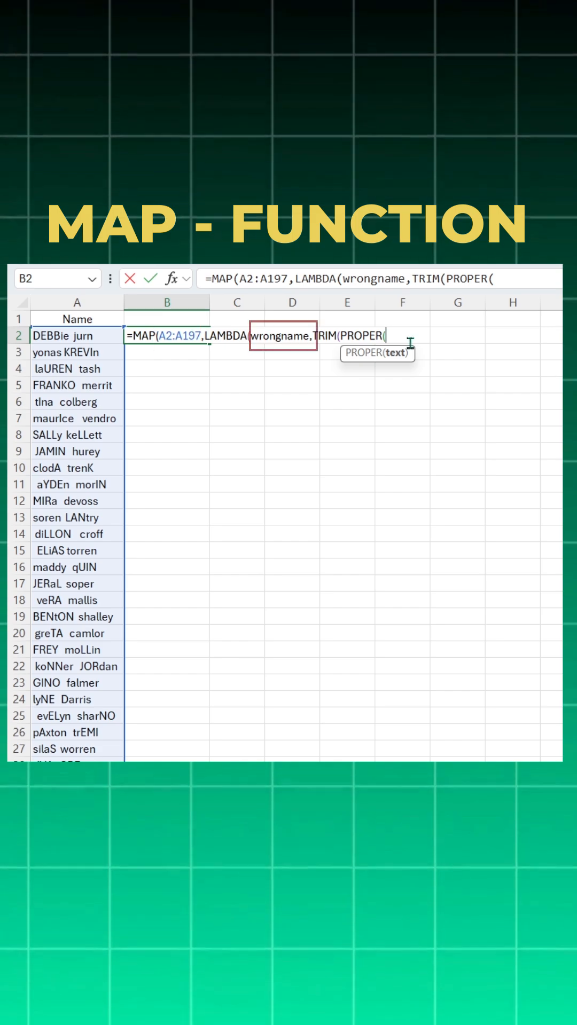
Step: Close the formula with wrongname))) and commit it so cleaned names spill down column B
type("wrongname")
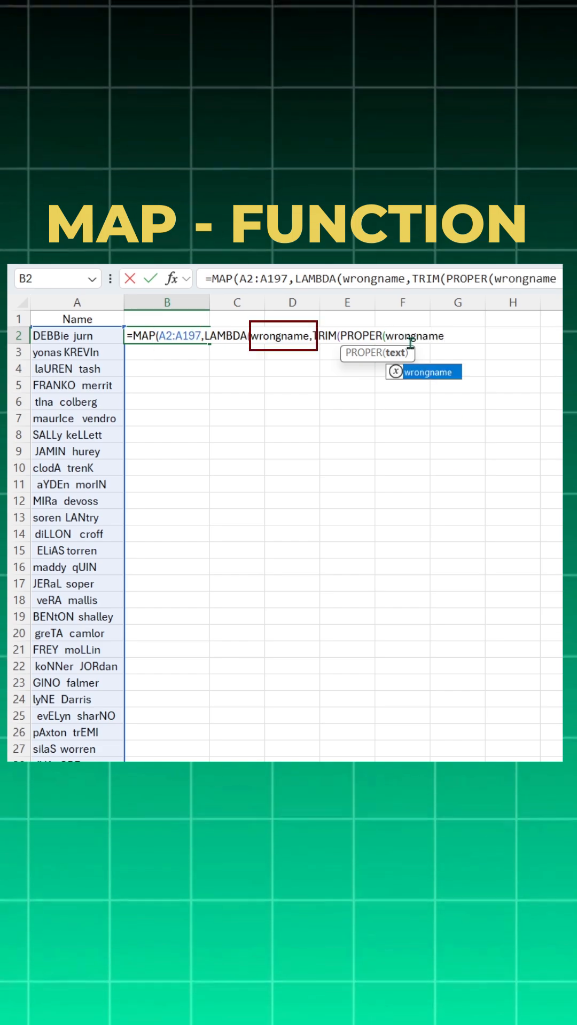
type("))")
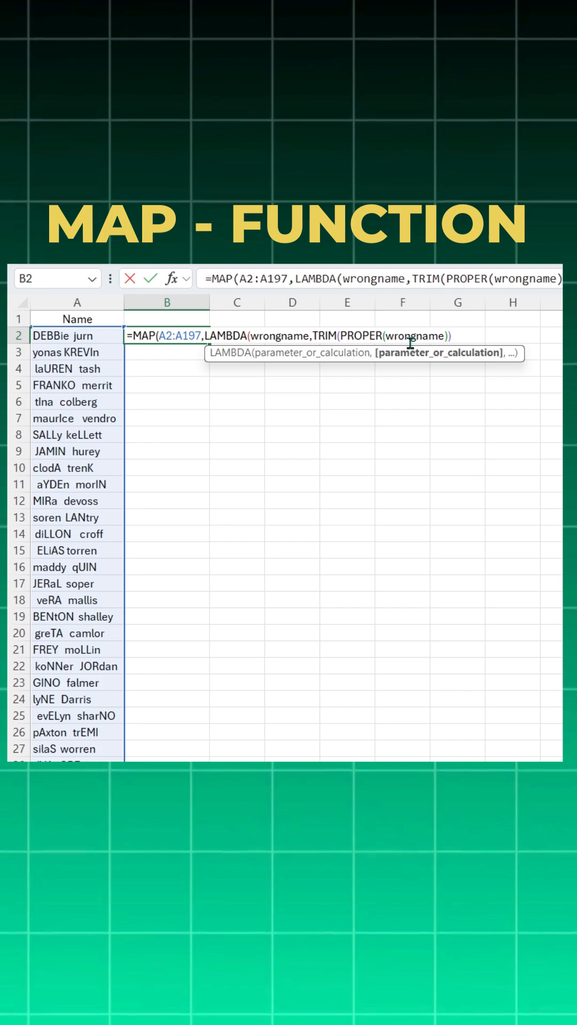
key("Return")
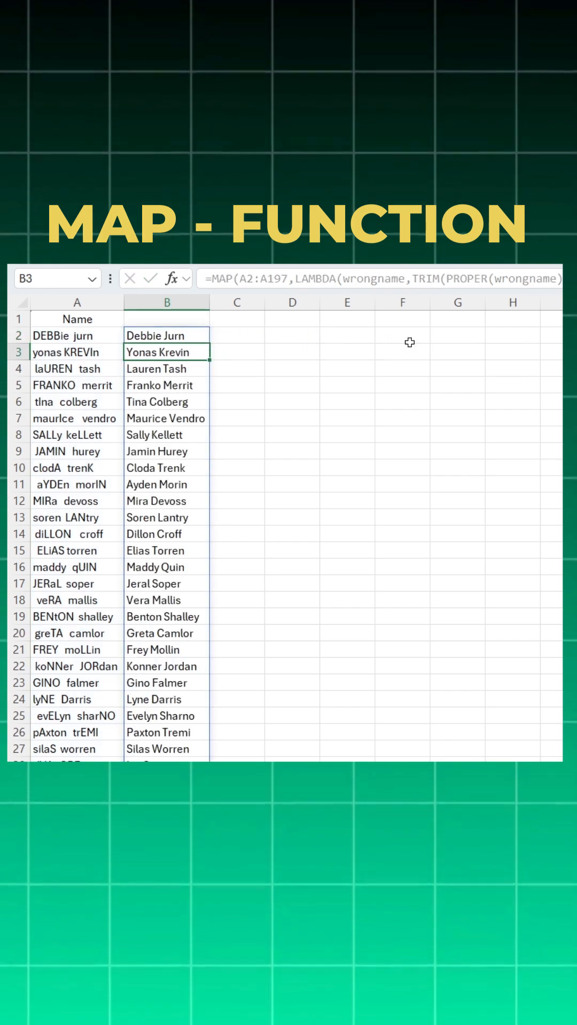